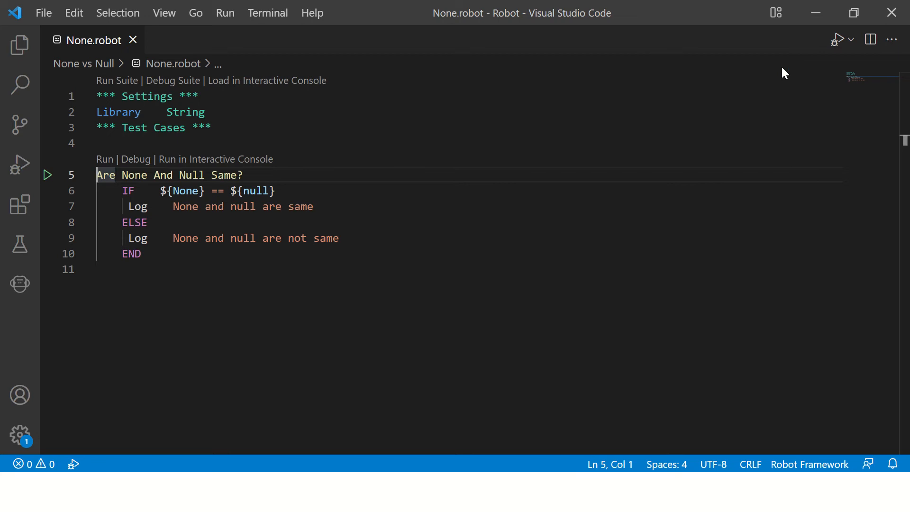
mouse_move(180, 191)
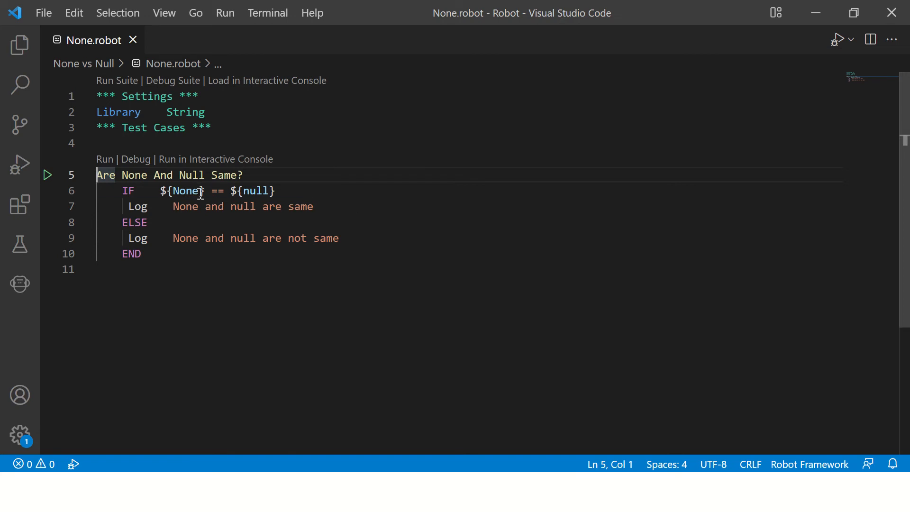
mouse_move(343, 202)
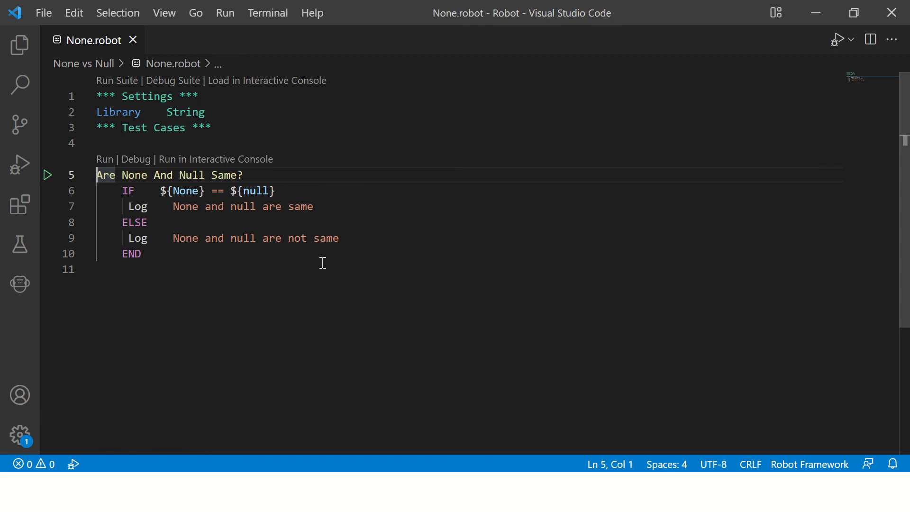
mouse_move(316, 270)
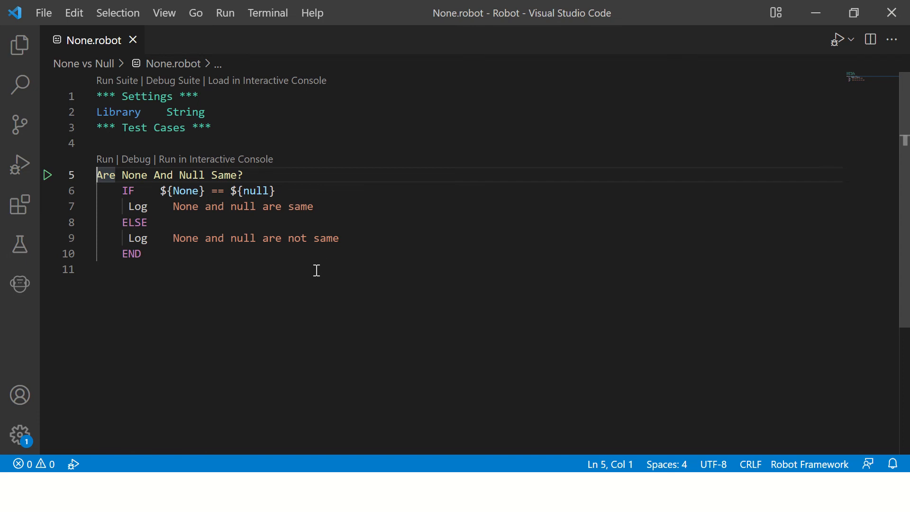
mouse_move(268, 249)
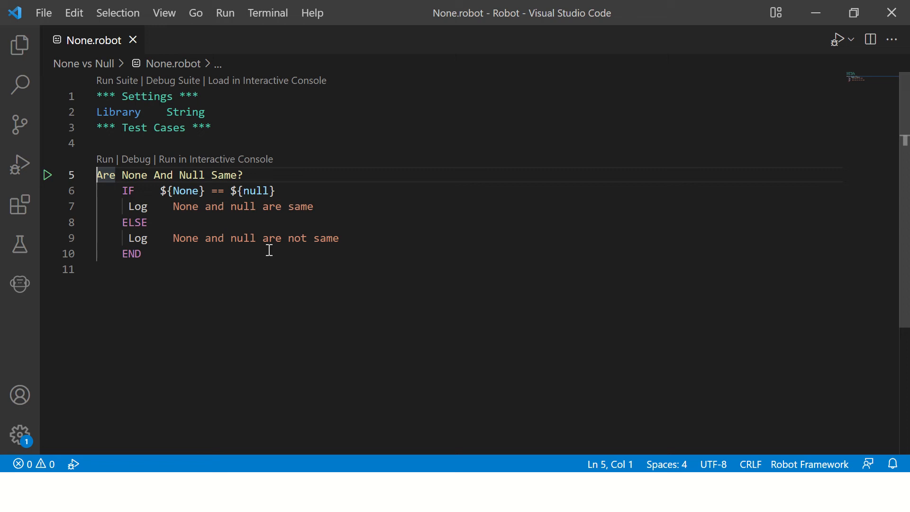
mouse_move(337, 250)
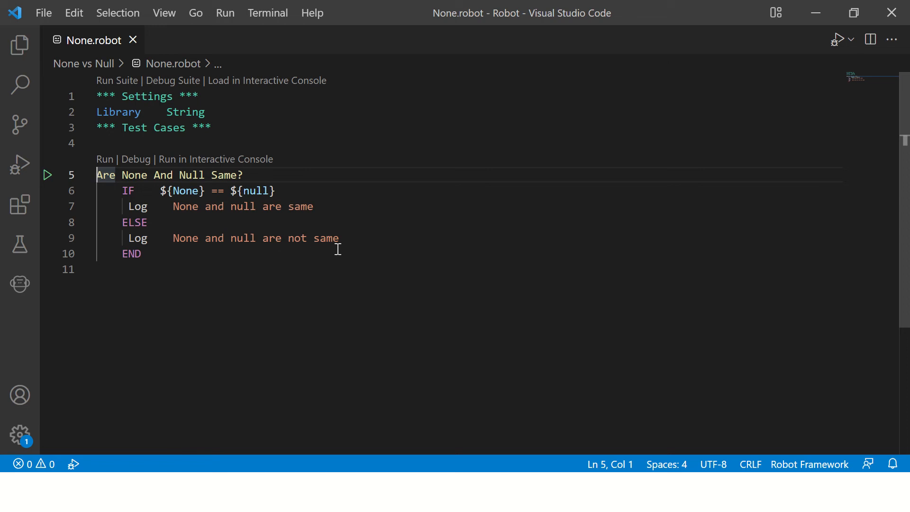
mouse_move(104, 159)
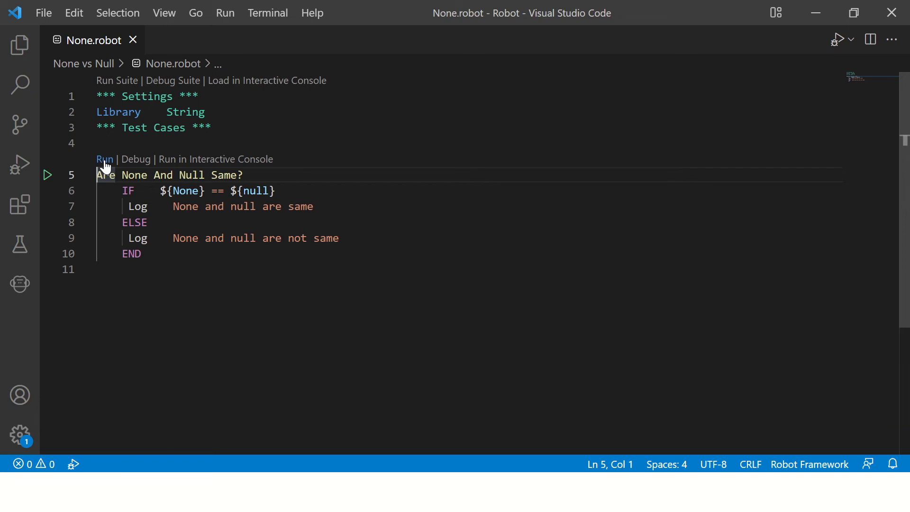
mouse_move(100, 168)
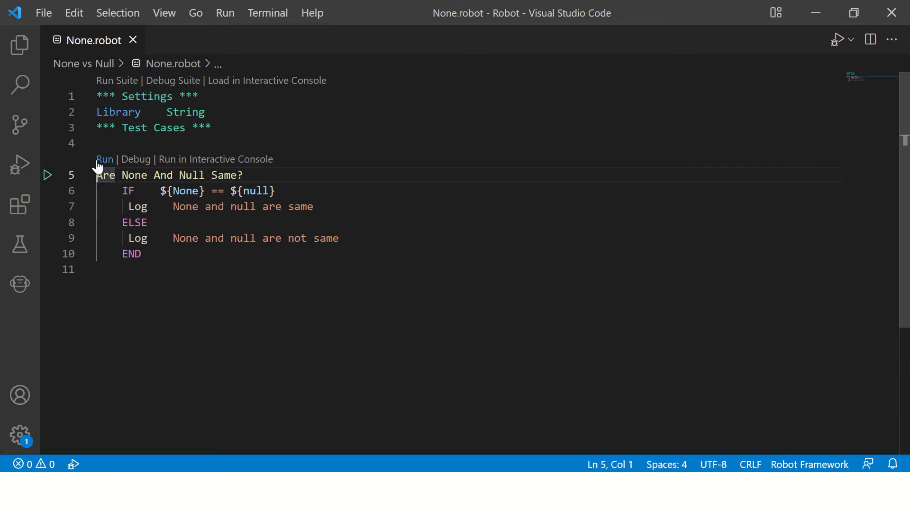
Run the Are None And Null Same? test from its code lens
click(136, 159)
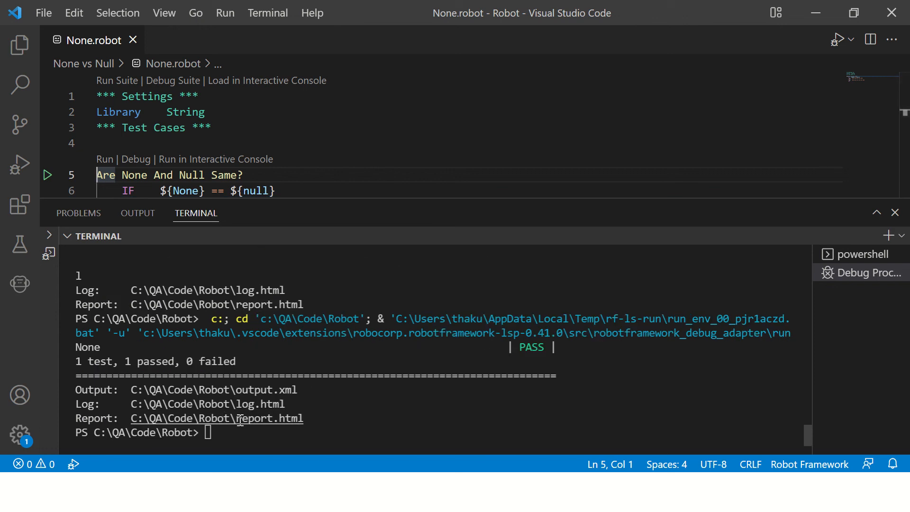
Show the Explorer file tree and bring up file actions for None.robot
click(20, 45)
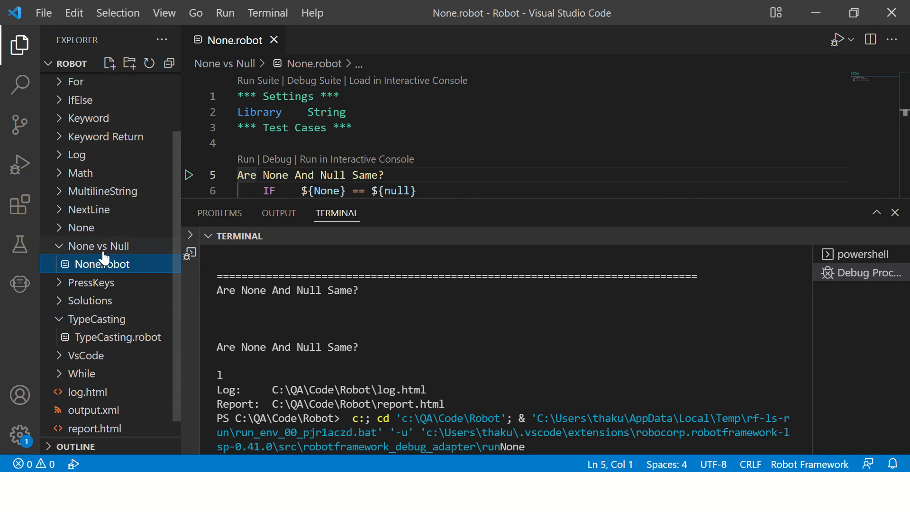
right_click(103, 264)
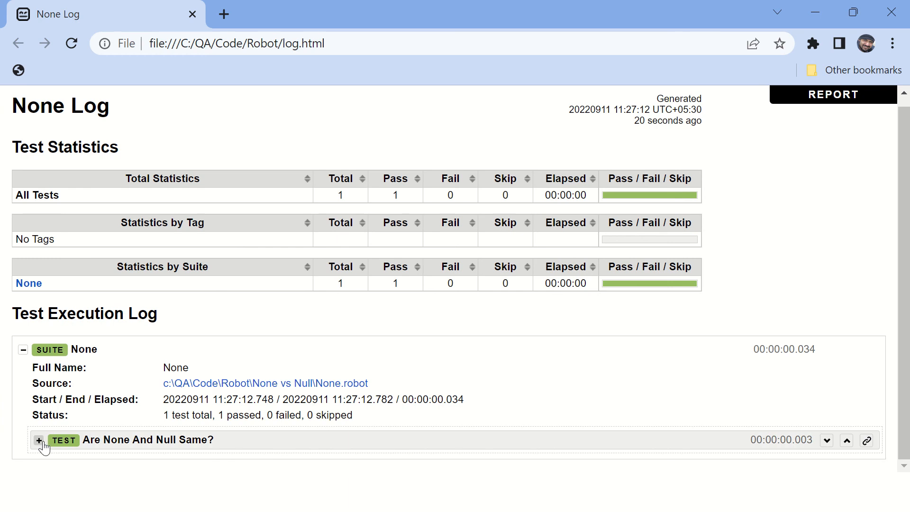
Expand the test's details in log.html, then its IF ${None} == ${null} branch
click(39, 440)
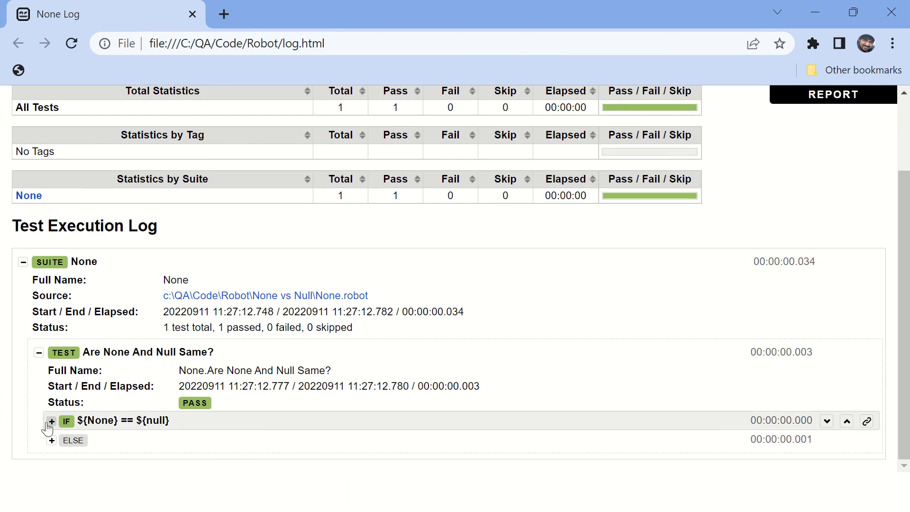
click(50, 420)
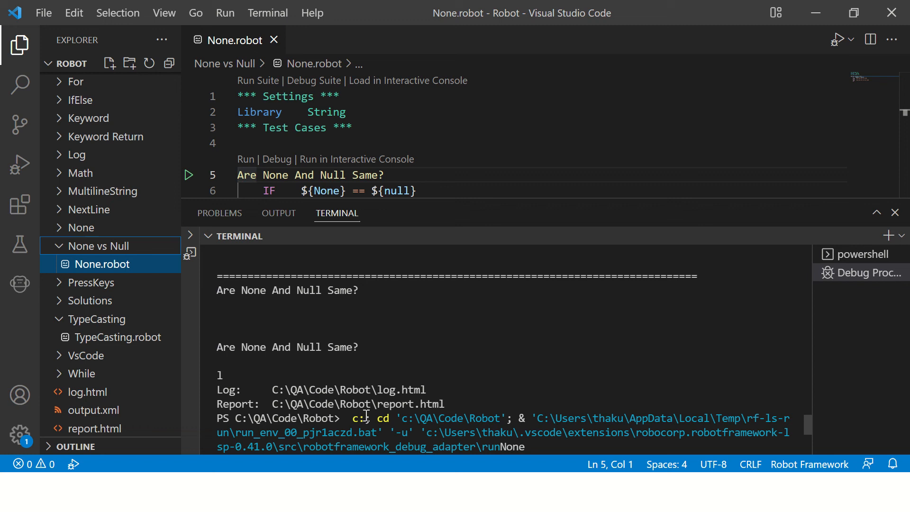
mouse_move(464, 204)
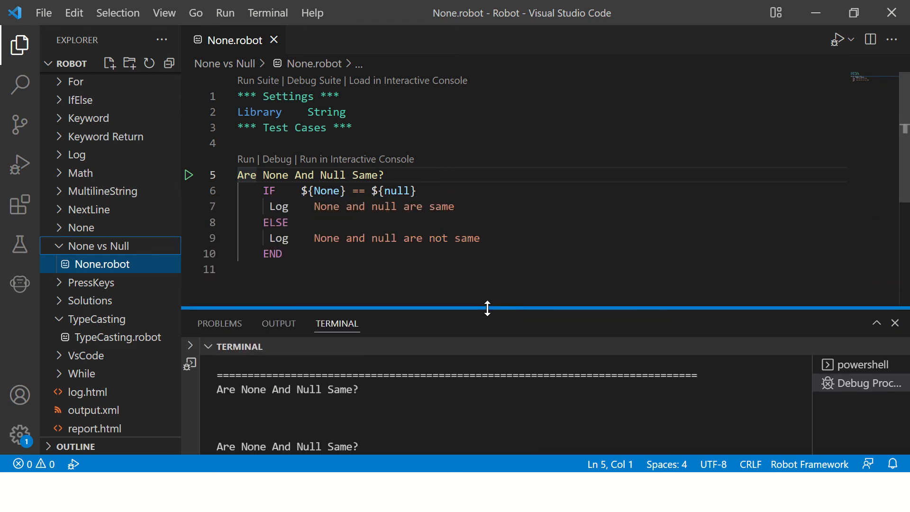
mouse_move(369, 221)
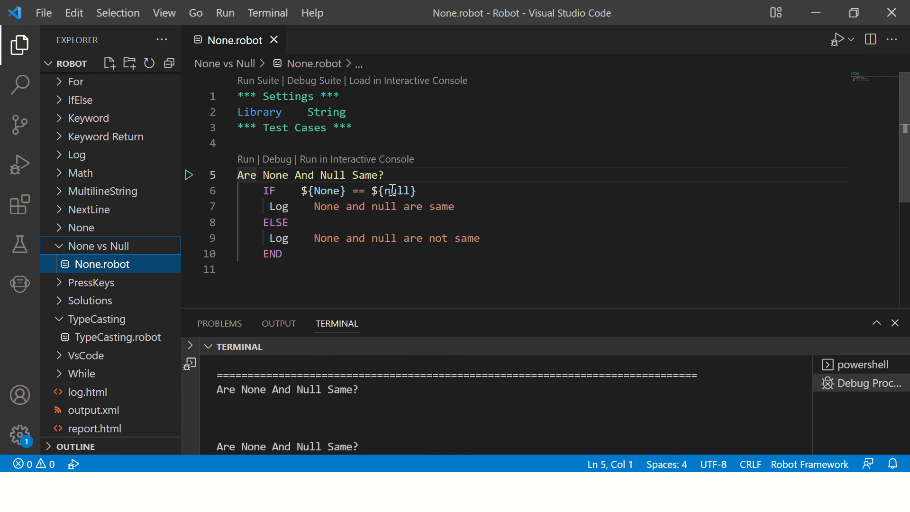
Select the words null and None in line 6's IF comparison
double_click(396, 191)
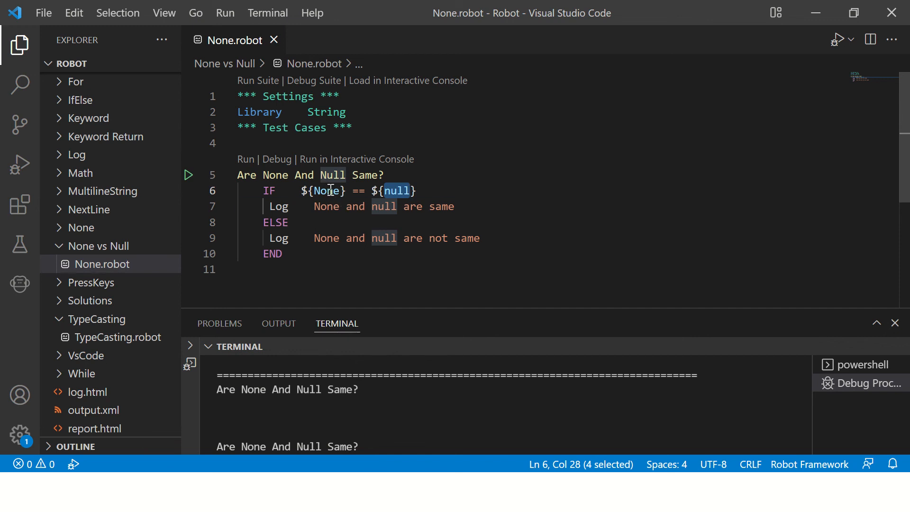
double_click(326, 191)
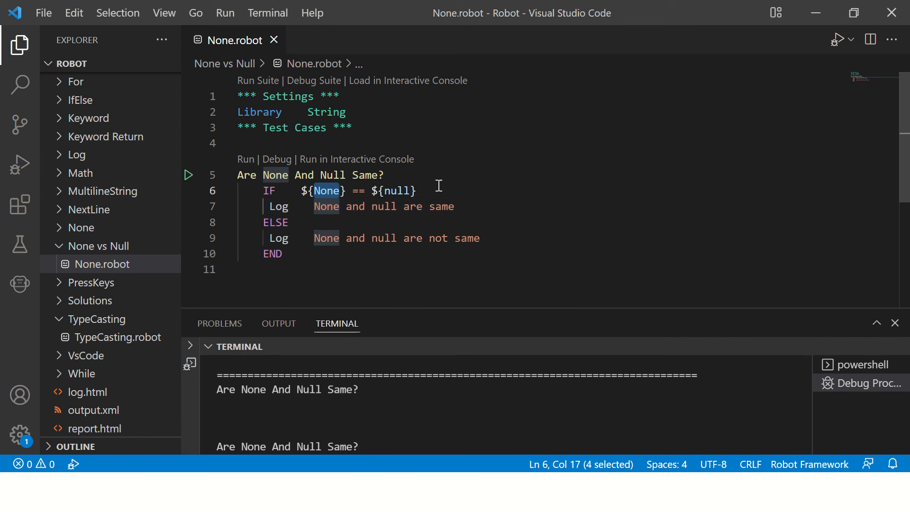
mouse_move(475, 169)
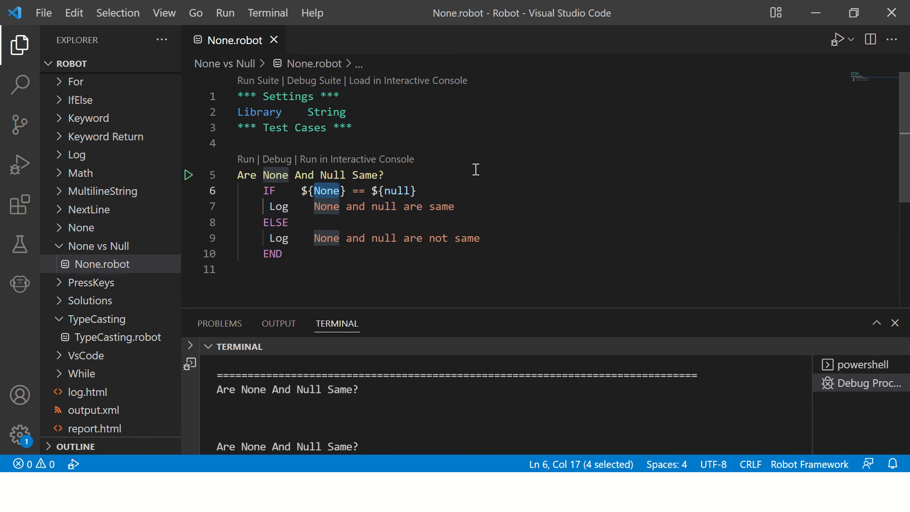